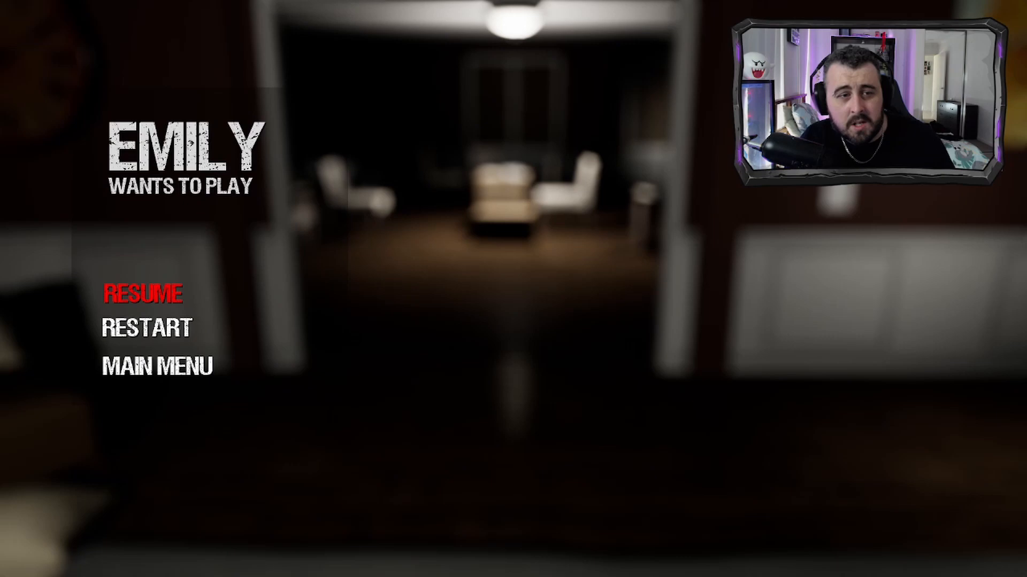
Resume the game from the pause menu, back to the dim living room doorway.
{"action": "left_click", "coordinate": [144, 293]}
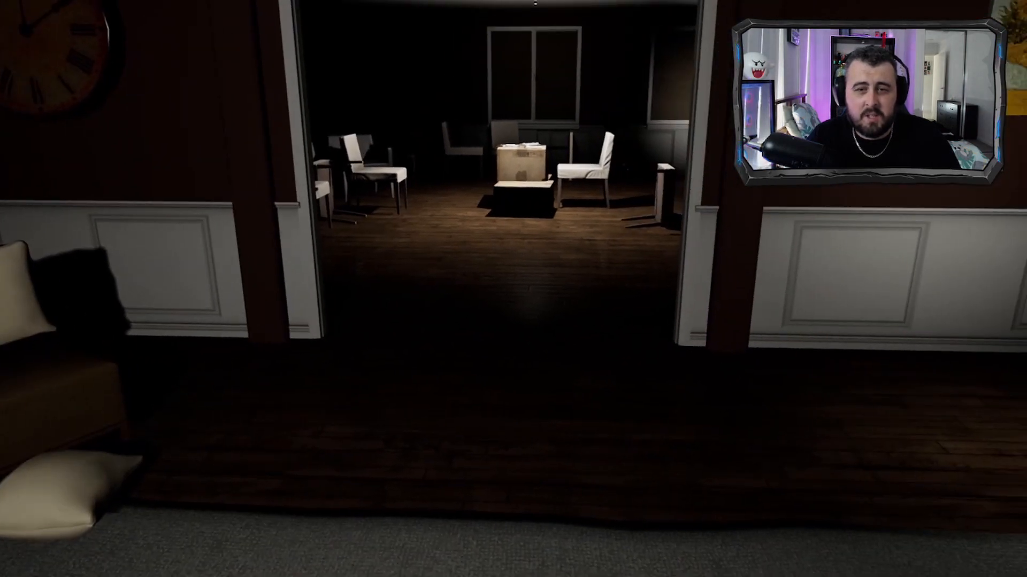
Walk forward to face the hallway wall light switch.
{"action": "key", "text": "w"}
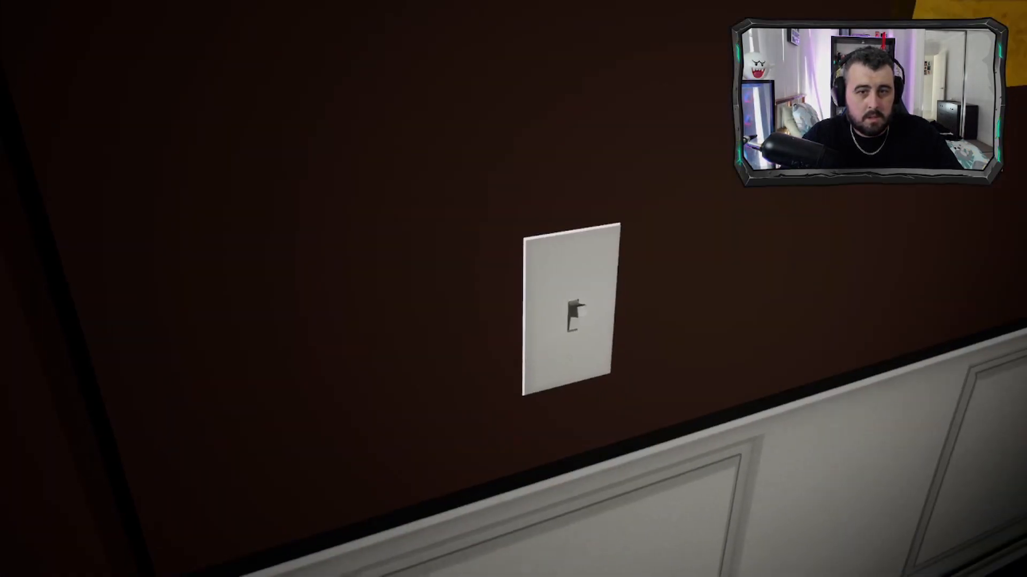
{"action": "left_click", "coordinate": [571, 309]}
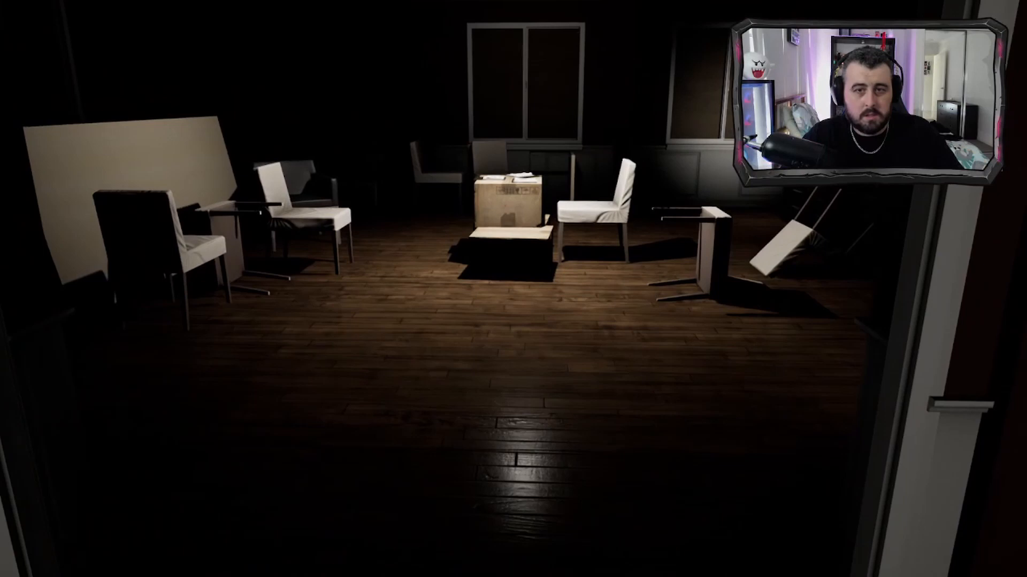
{"action": "mouse_move", "coordinate": [513, 289]}
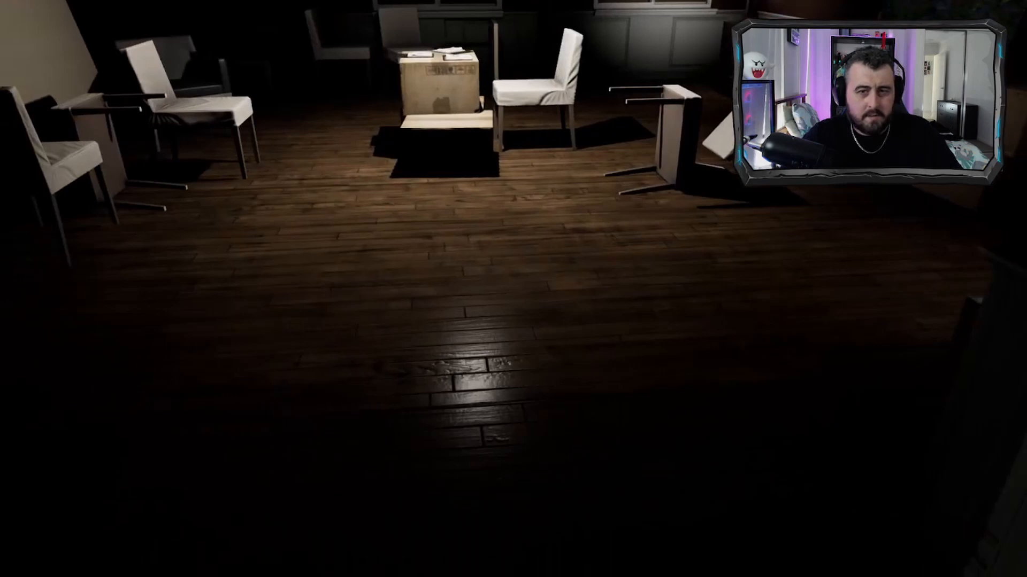
{"action": "key", "text": "w"}
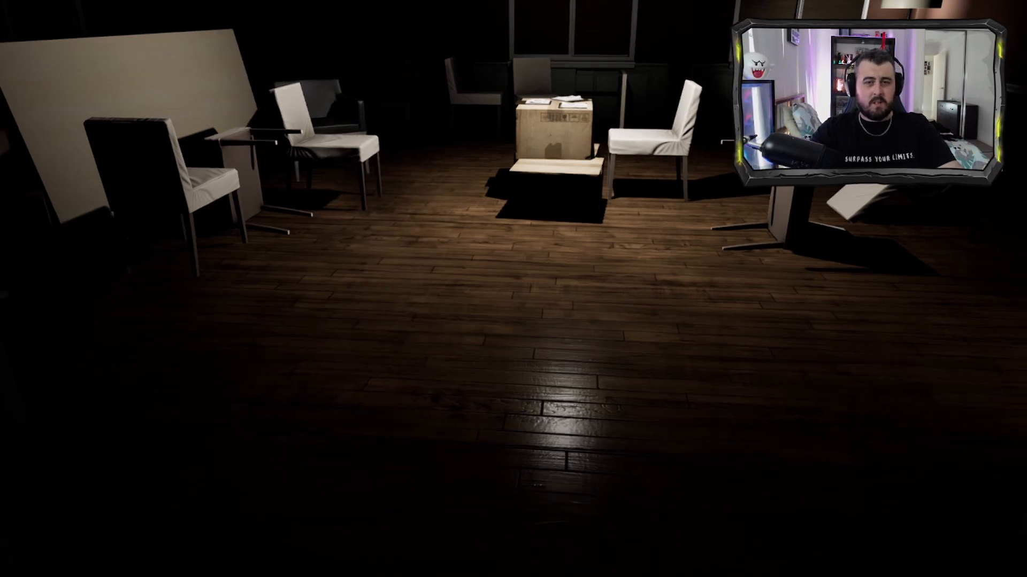
{"action": "key", "text": "w"}
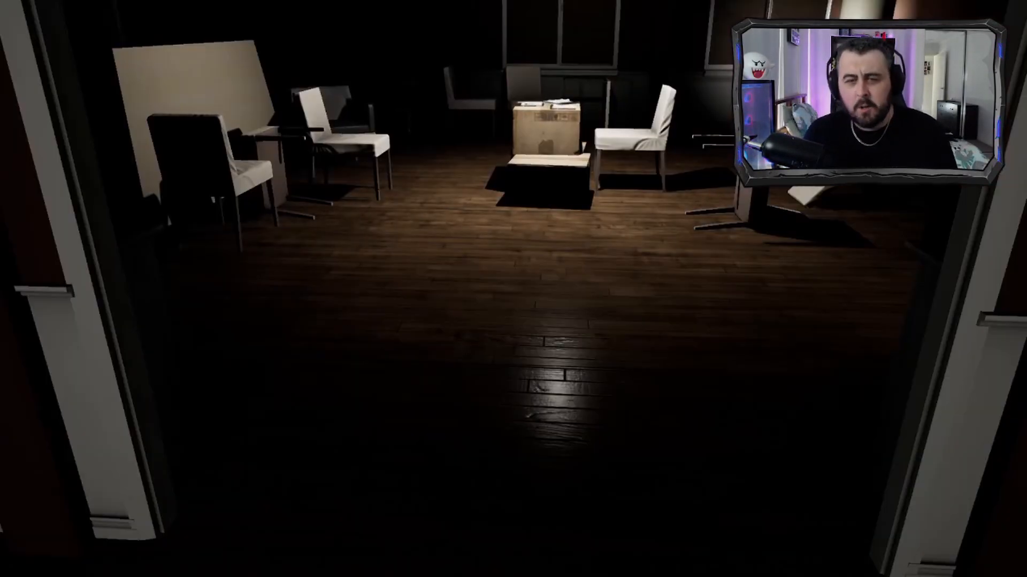
Pause the game with Escape to show Resume, Restart and Main Menu.
{"action": "key", "text": "Escape"}
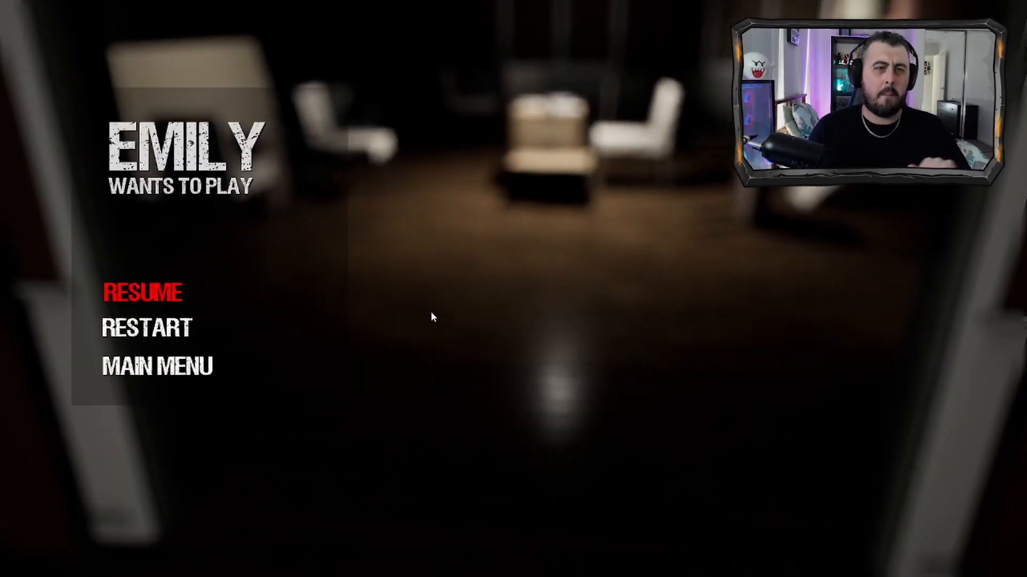